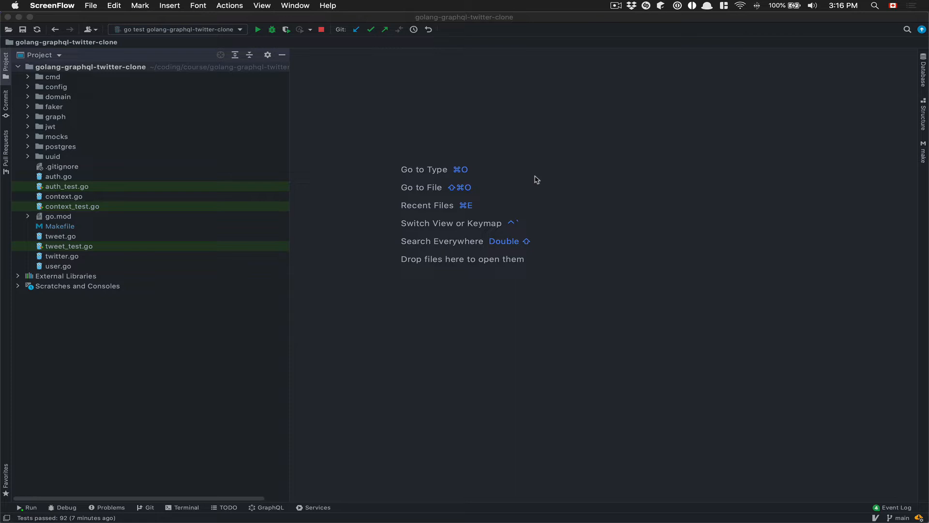
pyautogui.moveTo(525, 141)
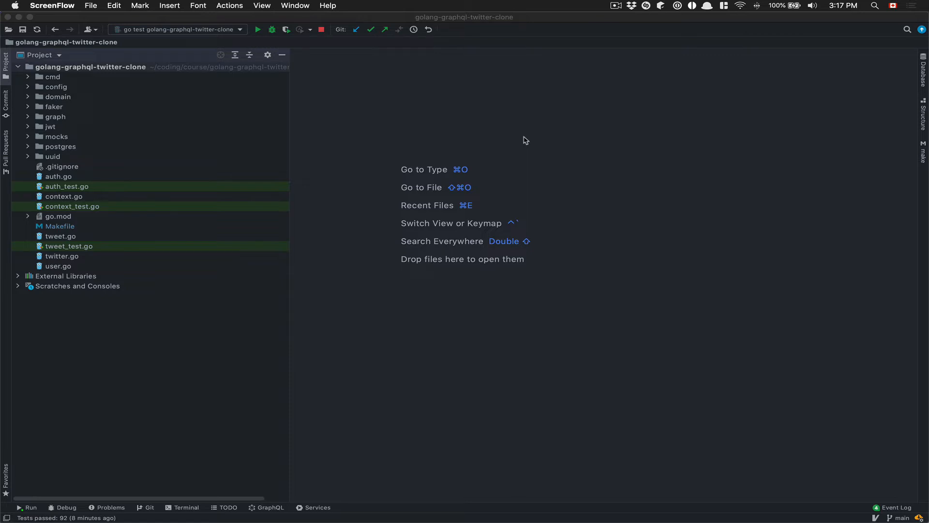
pyautogui.moveTo(322, 170)
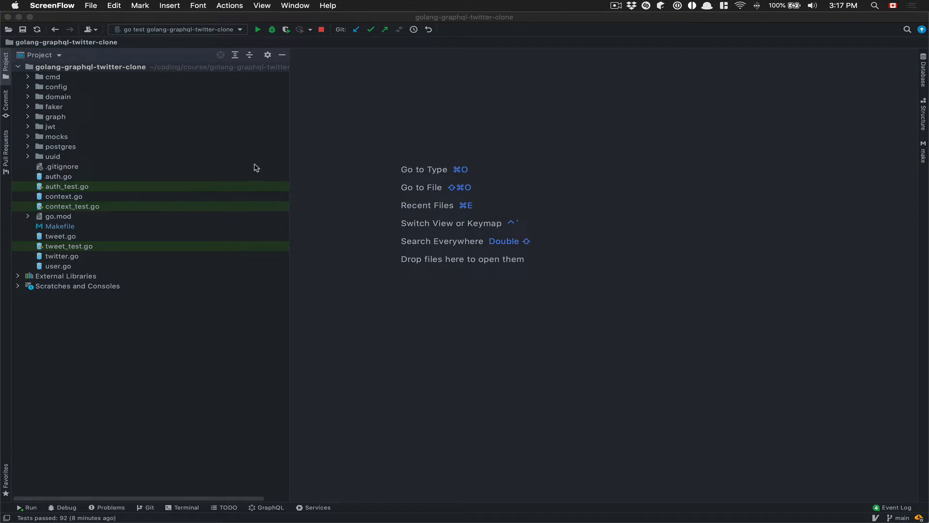
pyautogui.moveTo(218, 181)
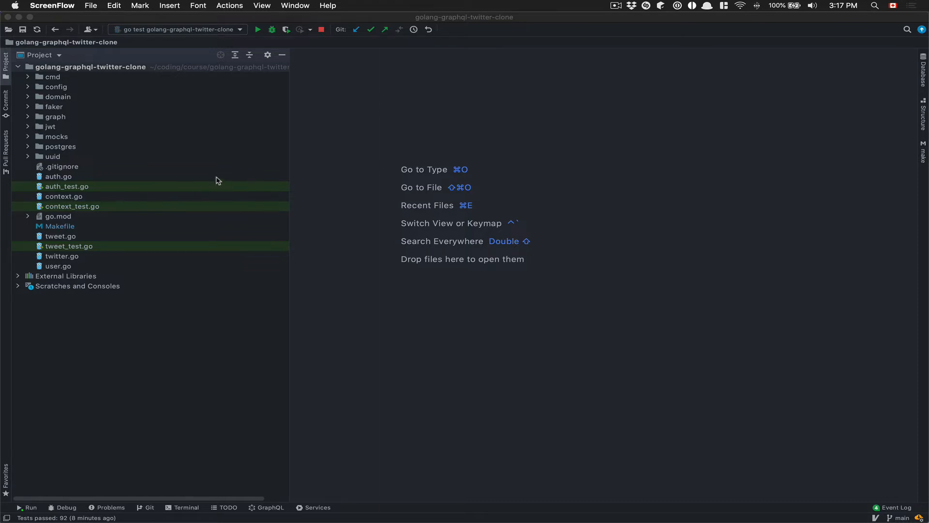
pyautogui.moveTo(50, 92)
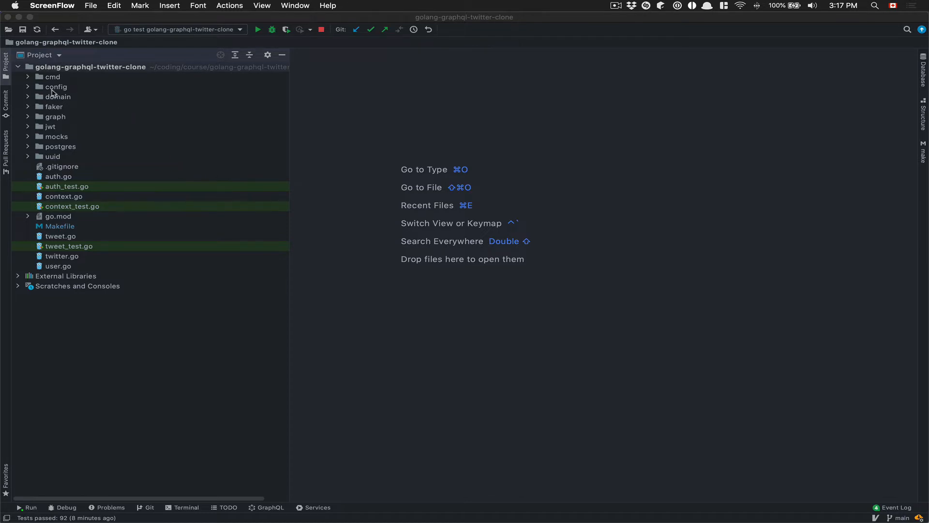
# - Expand the cmd, config, jwt, uuid and mocks folders, then select go.mod
pyautogui.click(27, 77)
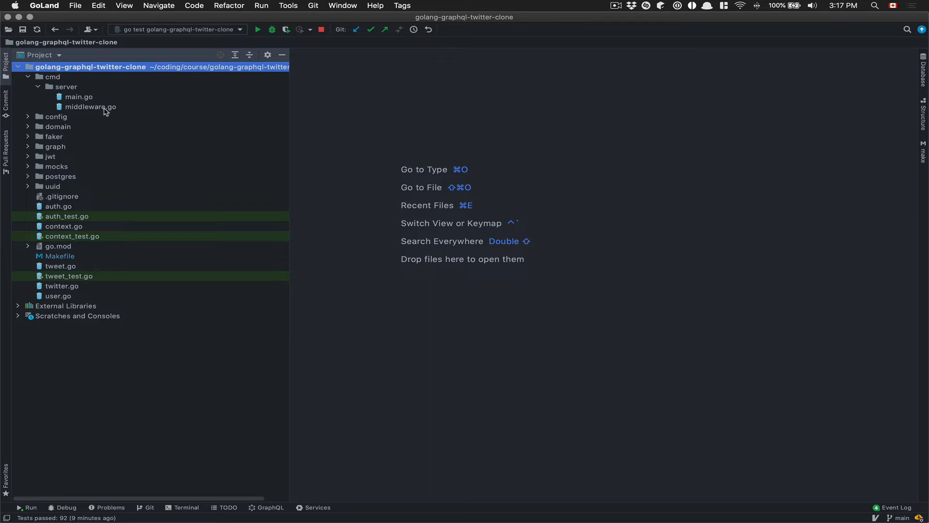
pyautogui.click(28, 117)
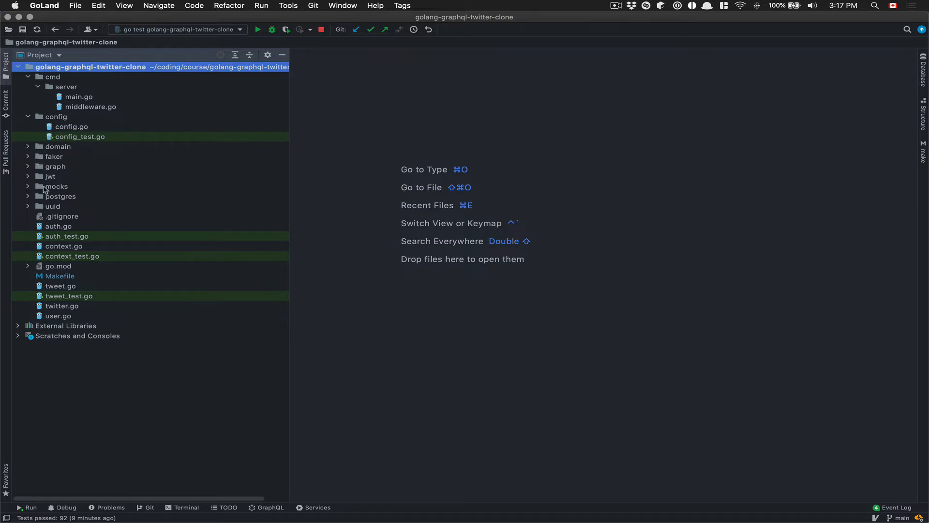
pyautogui.click(28, 176)
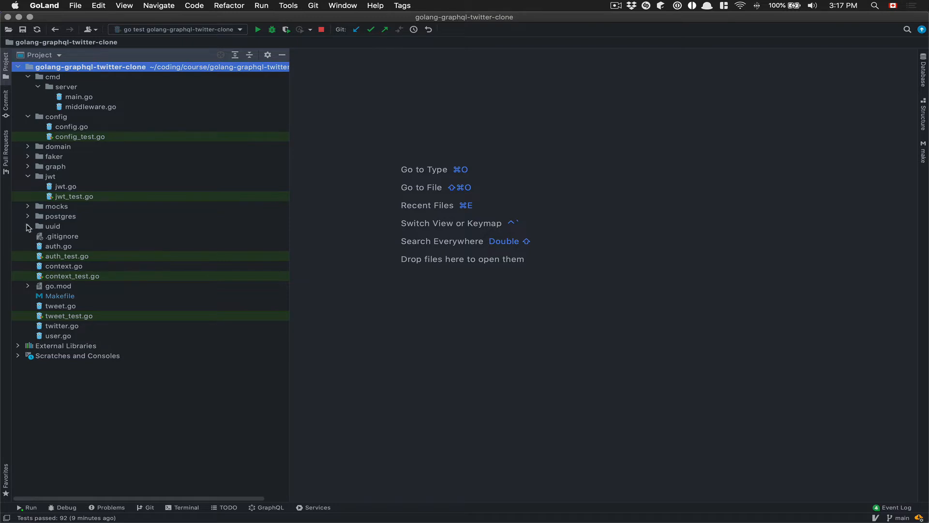
pyautogui.click(28, 226)
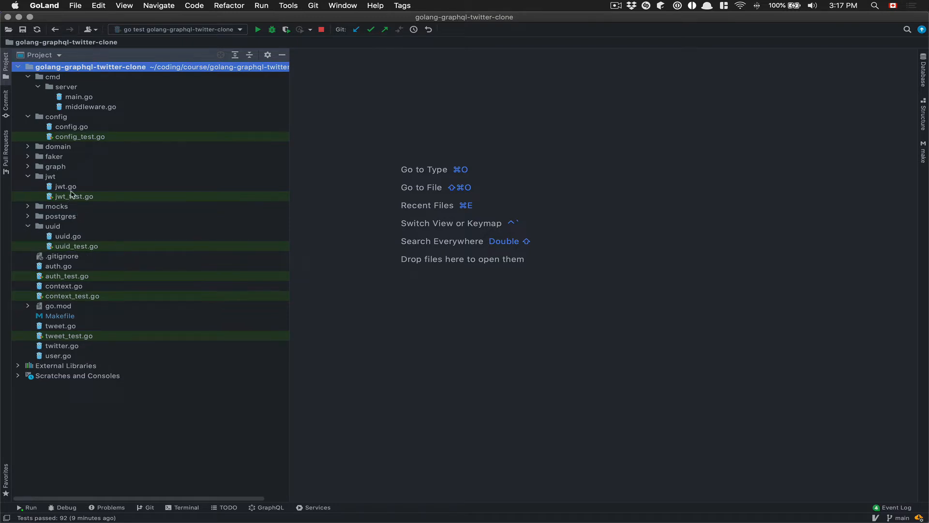
pyautogui.moveTo(75, 187)
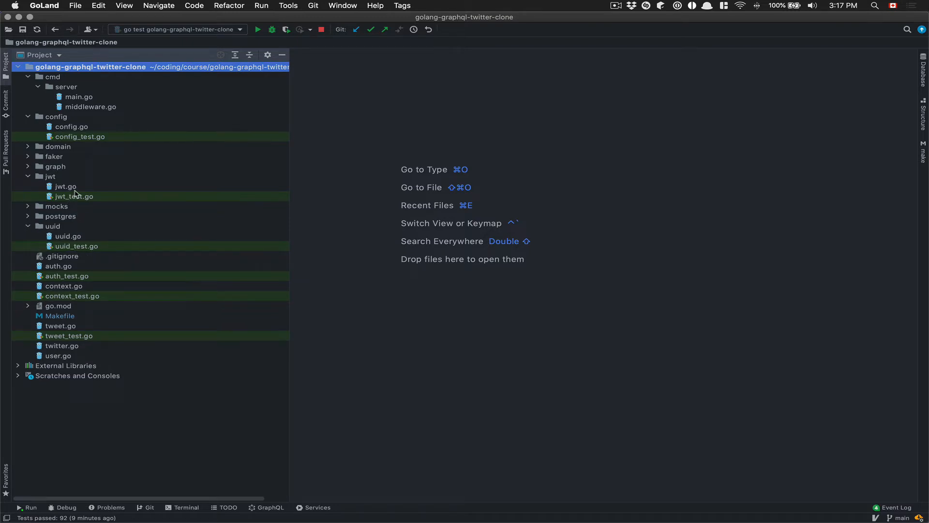
pyautogui.moveTo(124, 282)
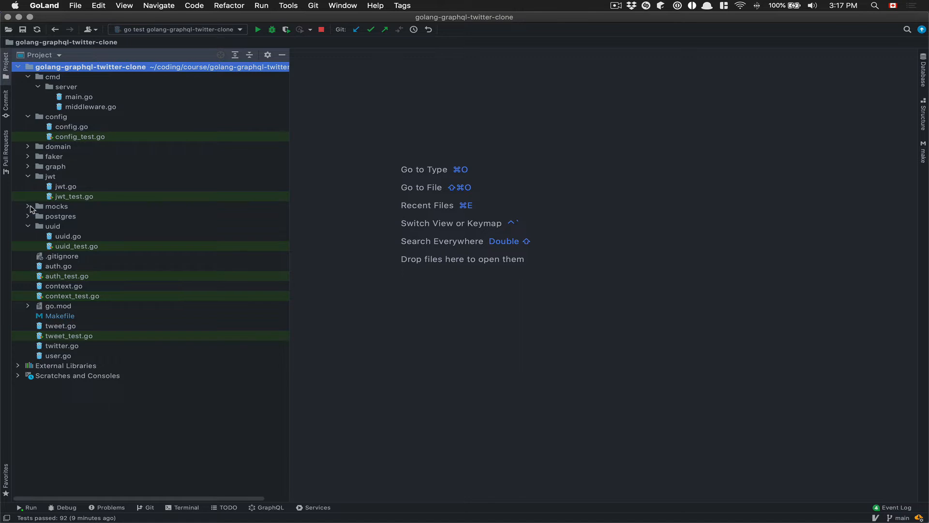
pyautogui.click(28, 206)
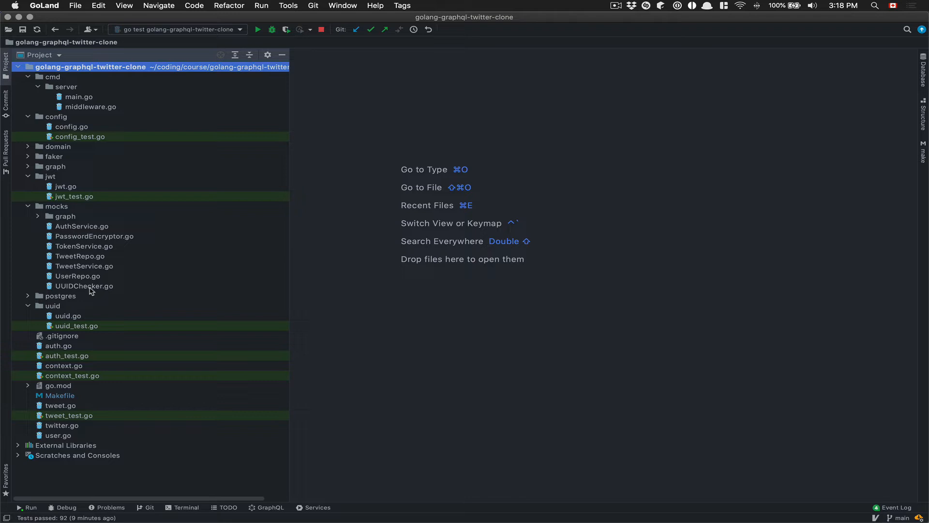
pyautogui.click(58, 385)
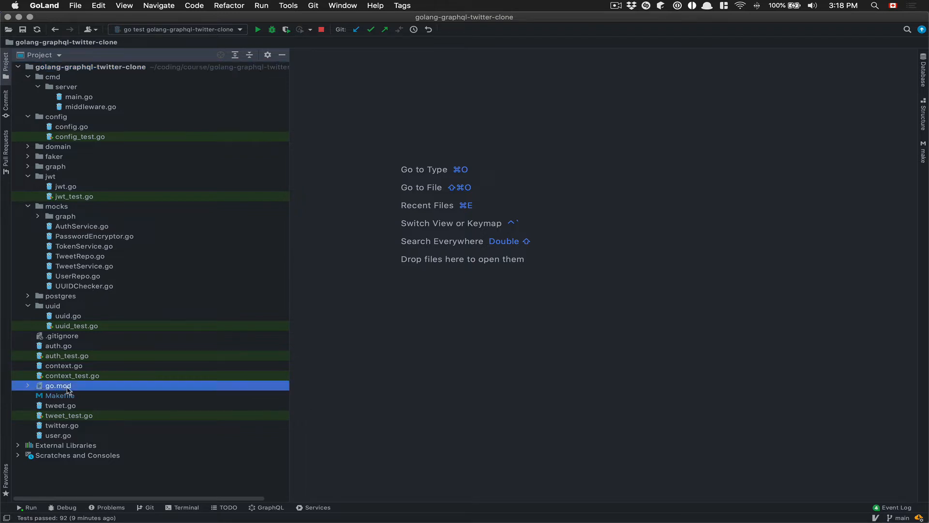
pyautogui.doubleClick(57, 386)
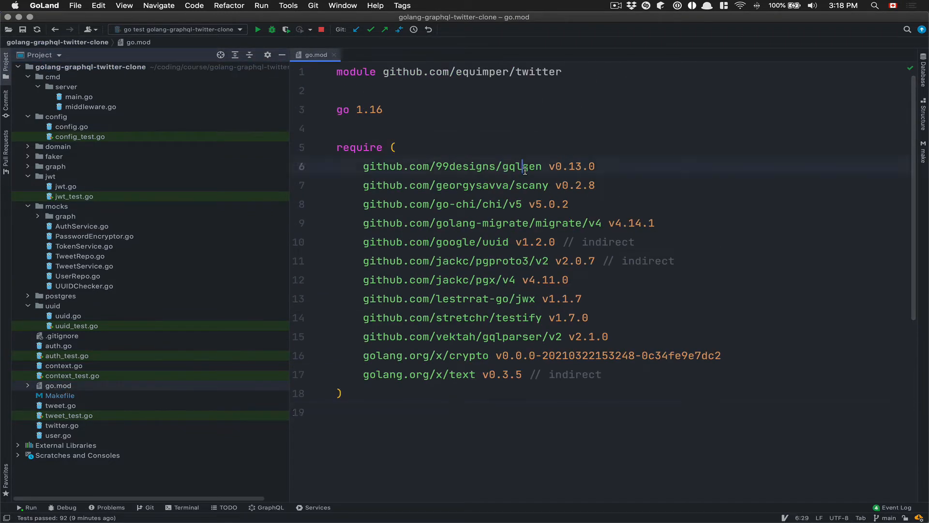
pyautogui.doubleClick(531, 185)
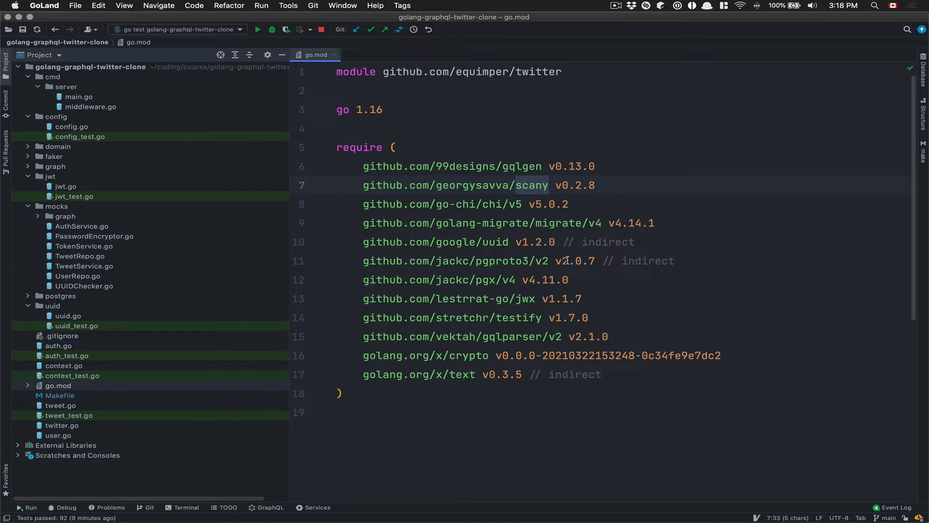
pyautogui.moveTo(532, 242)
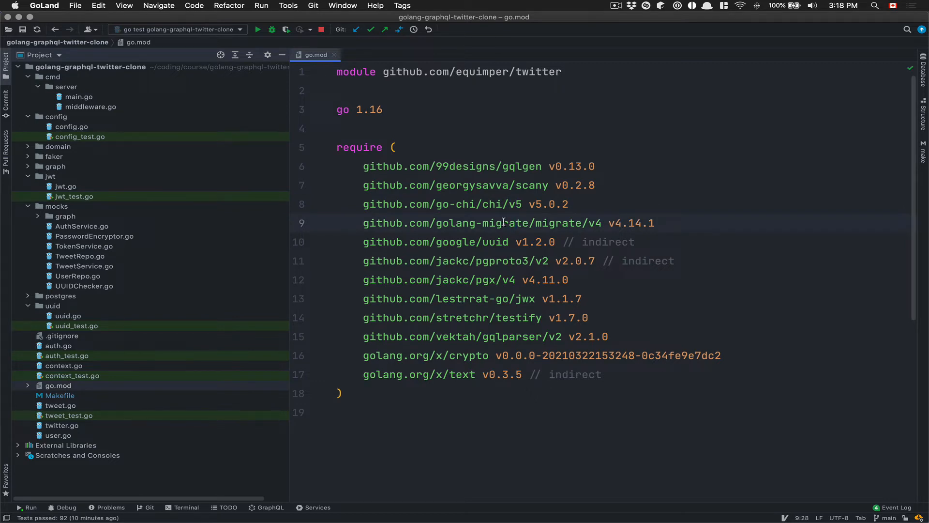
pyautogui.doubleClick(494, 242)
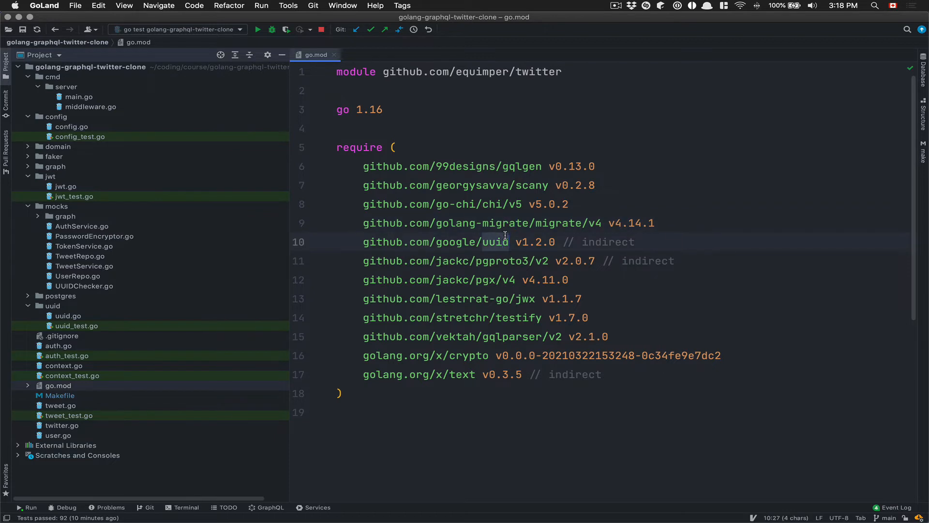
pyautogui.moveTo(505, 252)
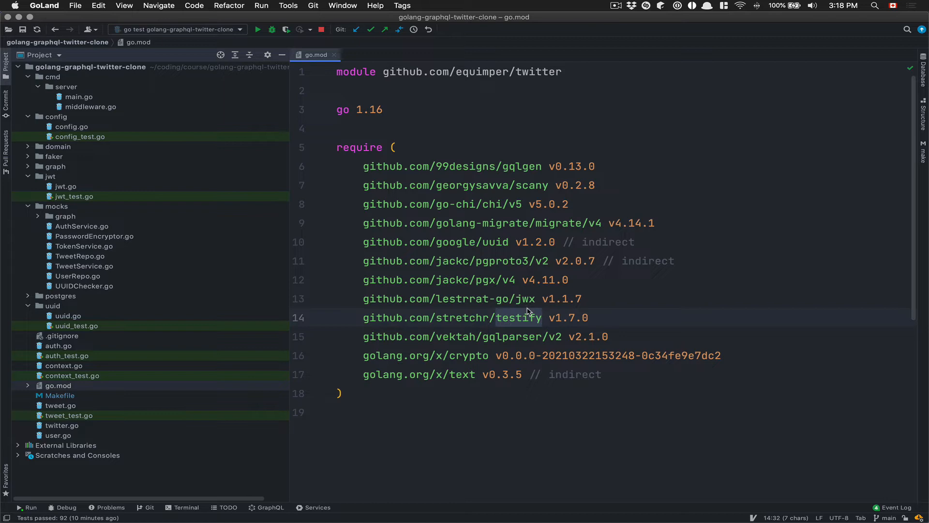
pyautogui.moveTo(495, 336)
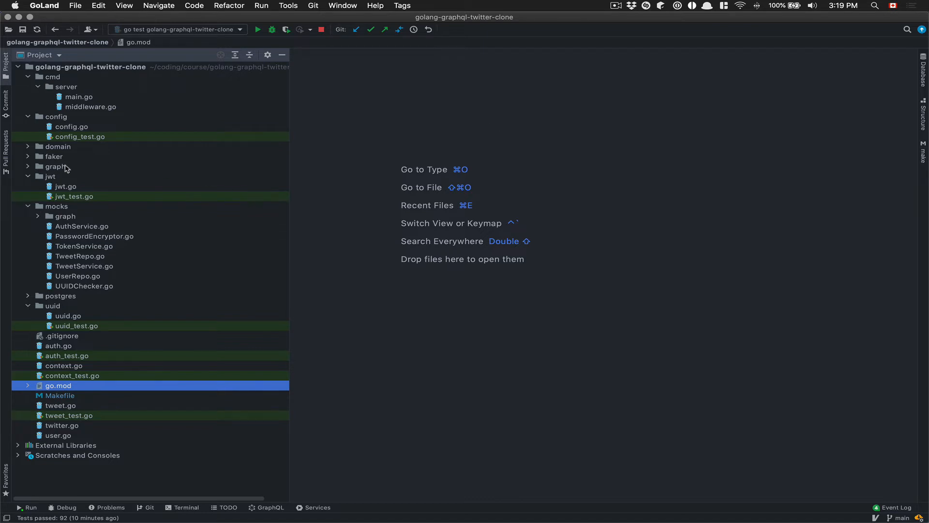
# - Expand the graph folder and open tweets_resolver.go, scrolling past CreateTweet to DeleteTweet
pyautogui.click(54, 166)
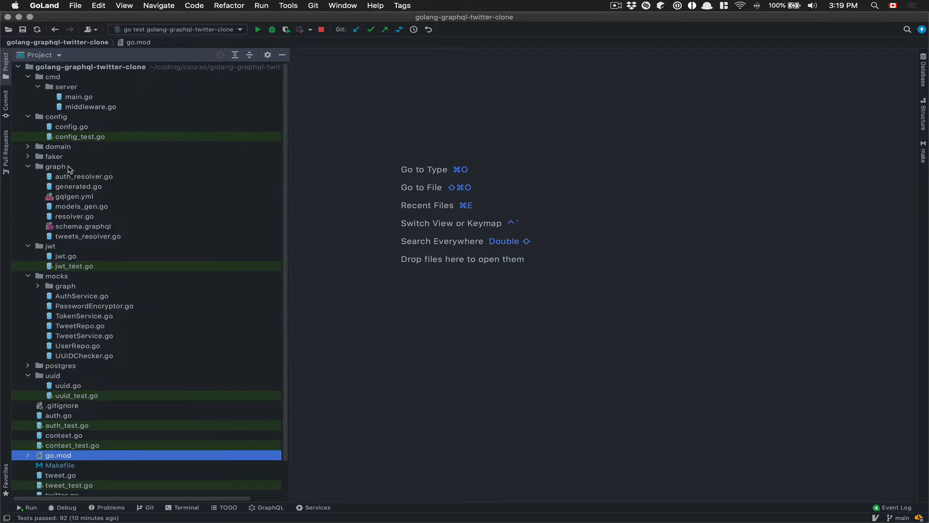
pyautogui.moveTo(118, 239)
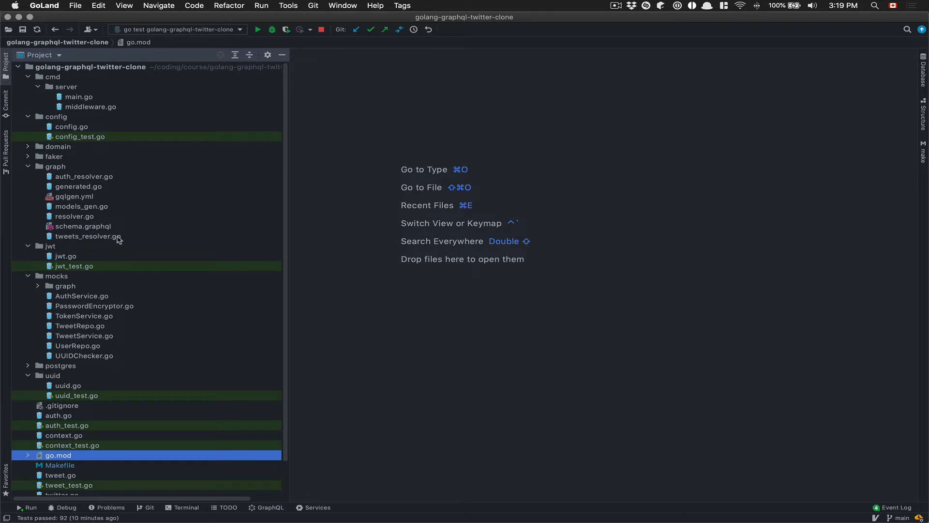
pyautogui.doubleClick(88, 236)
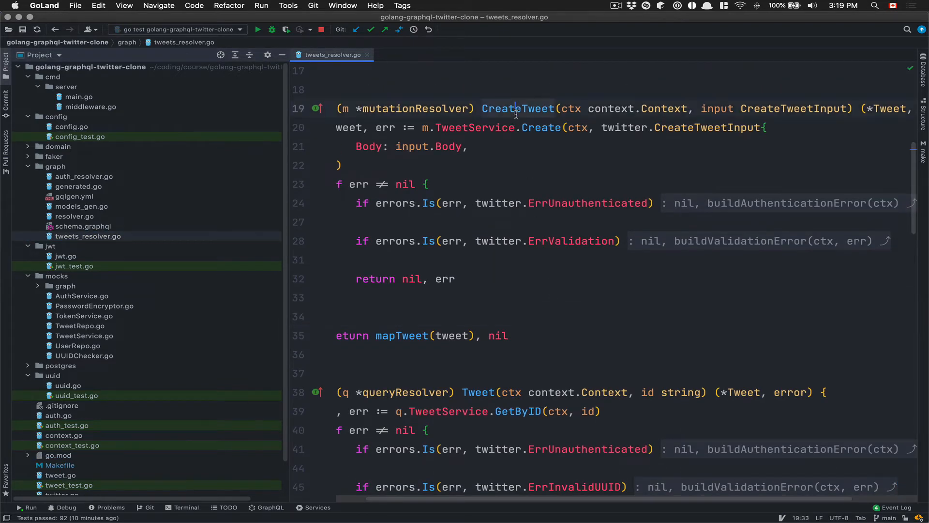
pyautogui.click(555, 127)
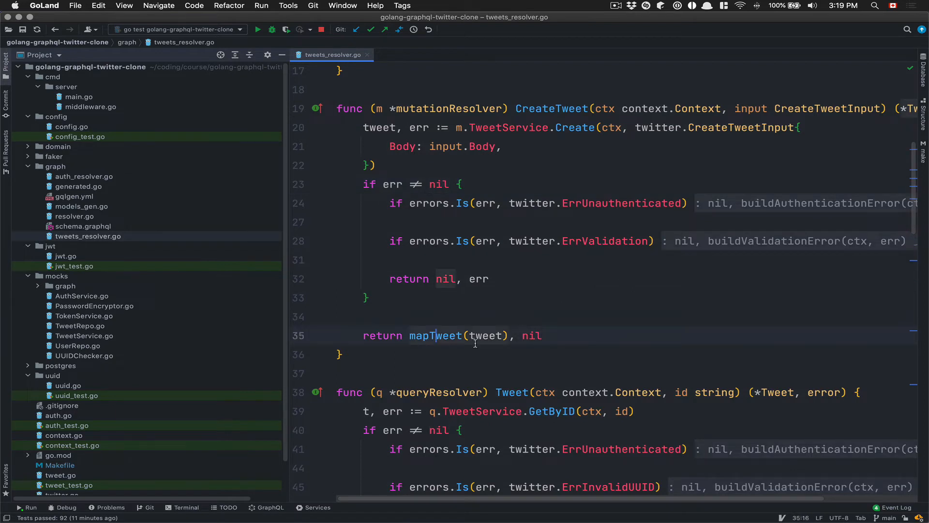
pyautogui.scroll(-3)
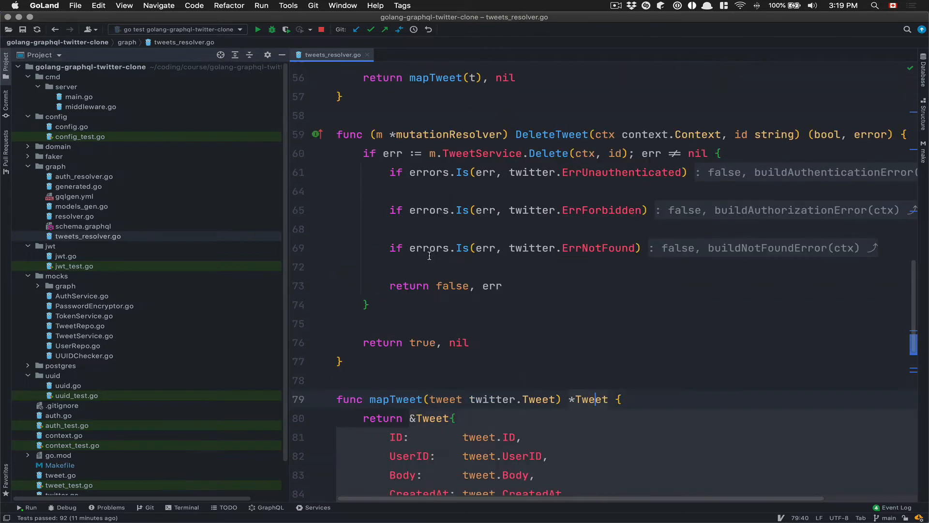
pyautogui.moveTo(80, 245)
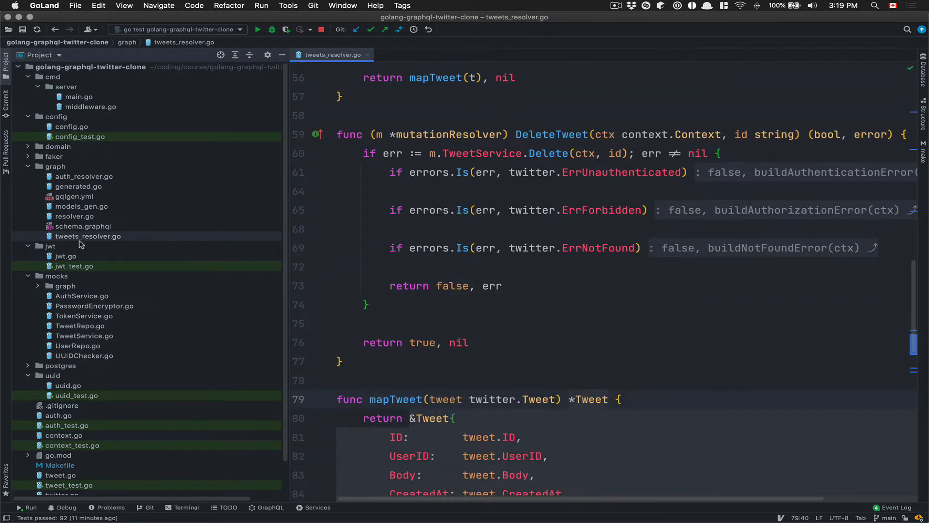
# - Peek at the mocks folder, scroll context.go to GetUserFromContext, and expand postgres
pyautogui.click(37, 285)
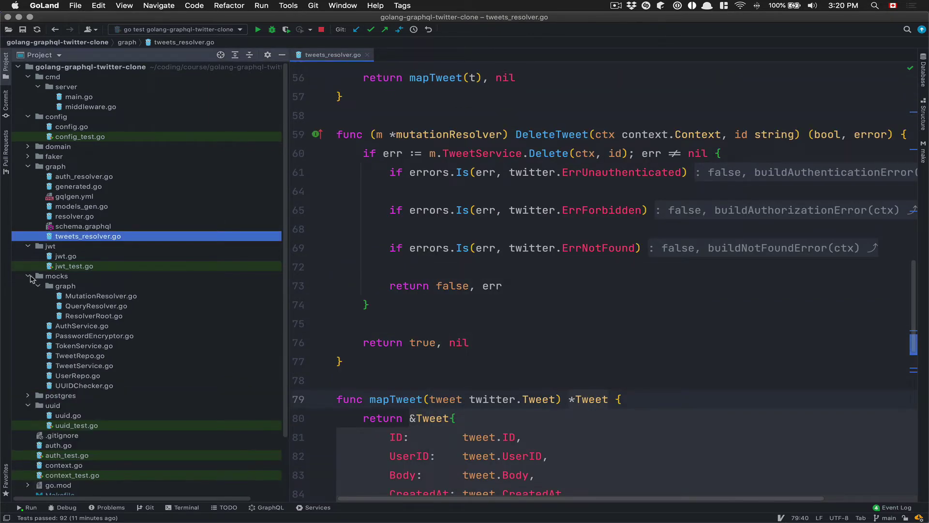
pyautogui.click(28, 276)
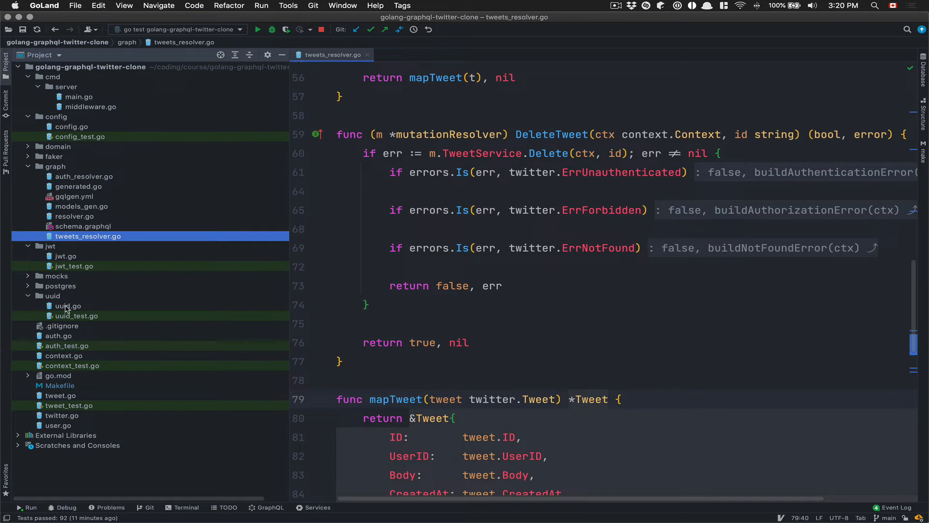
pyautogui.moveTo(82, 368)
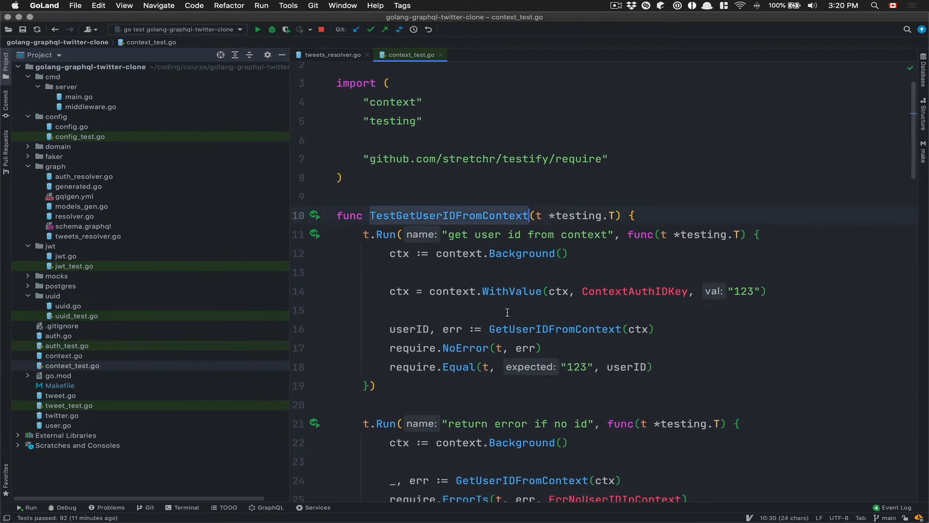
pyautogui.scroll(-3)
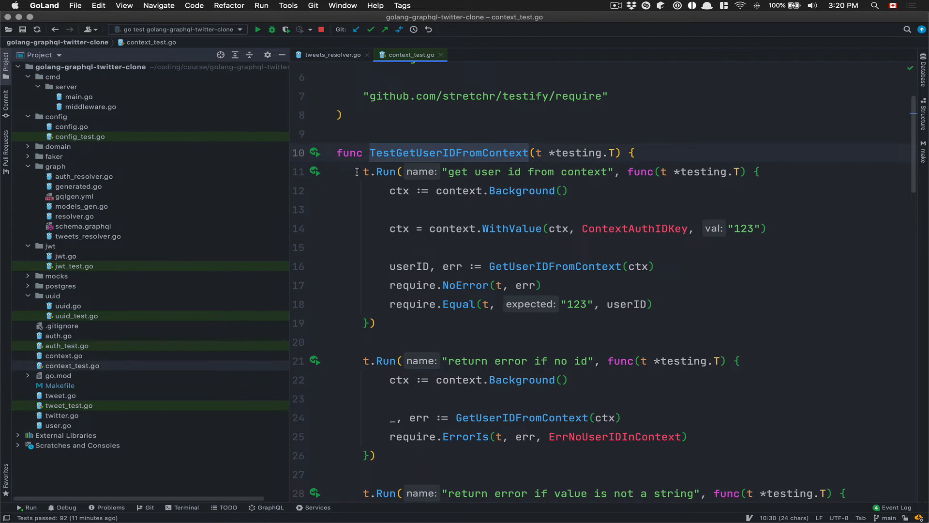
pyautogui.scroll(-3)
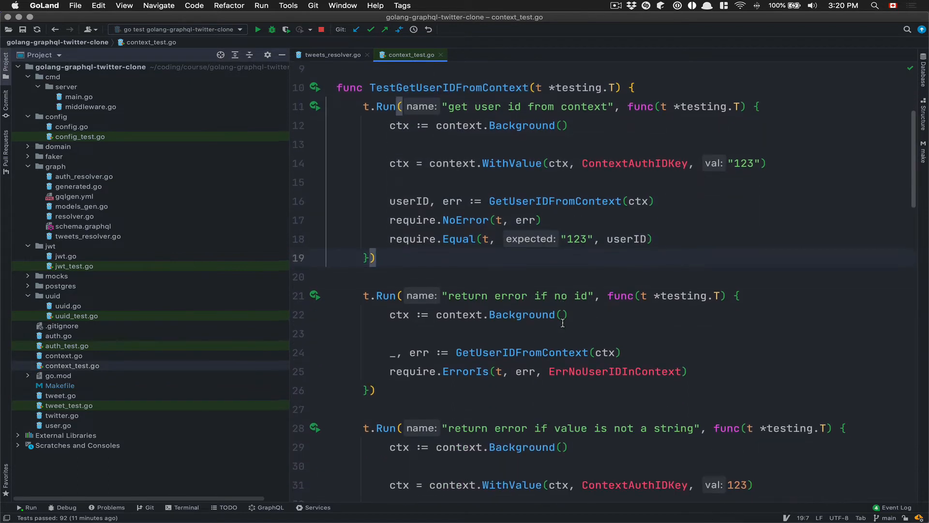
pyautogui.scroll(3)
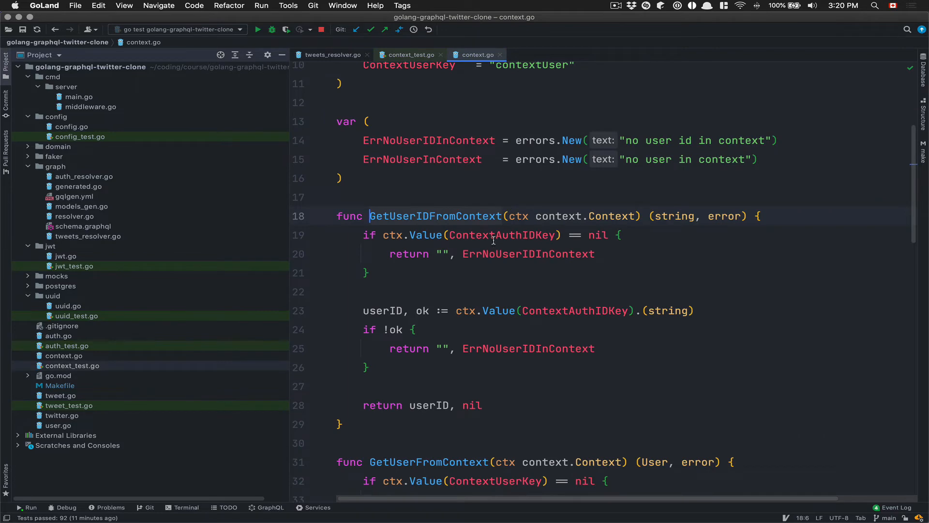
pyautogui.scroll(-3)
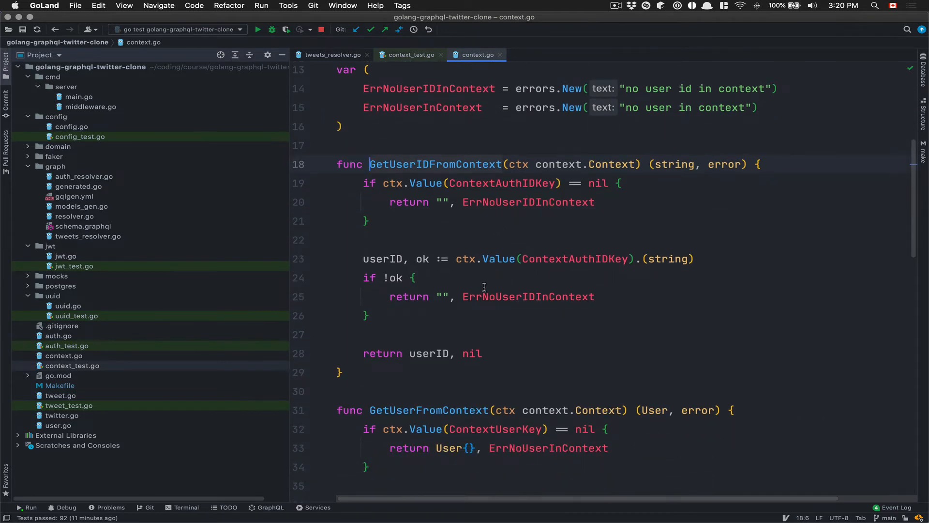
pyautogui.scroll(-3)
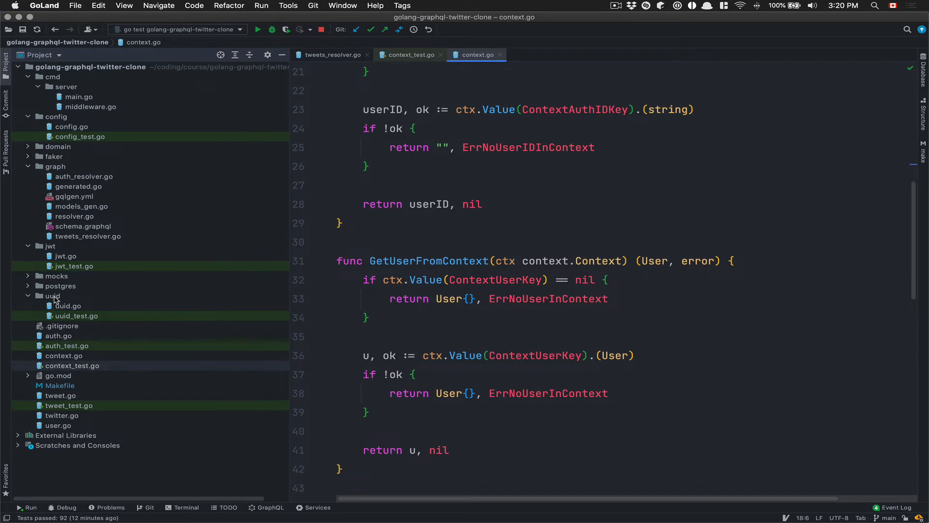
pyautogui.moveTo(122, 313)
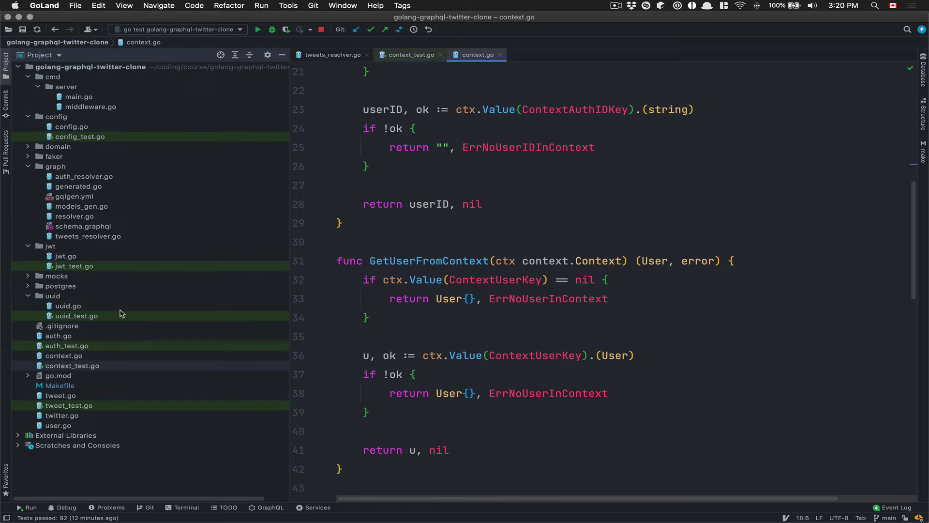
pyautogui.click(60, 286)
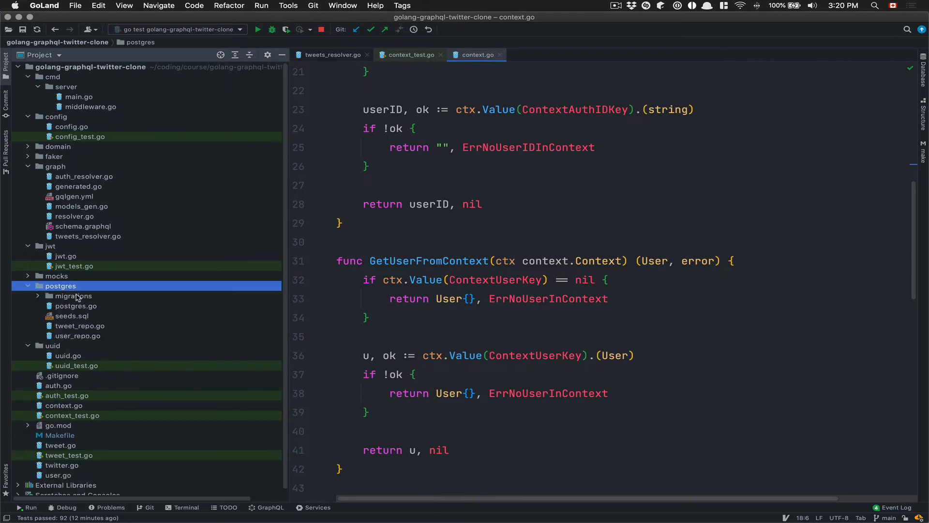
pyautogui.moveTo(91, 313)
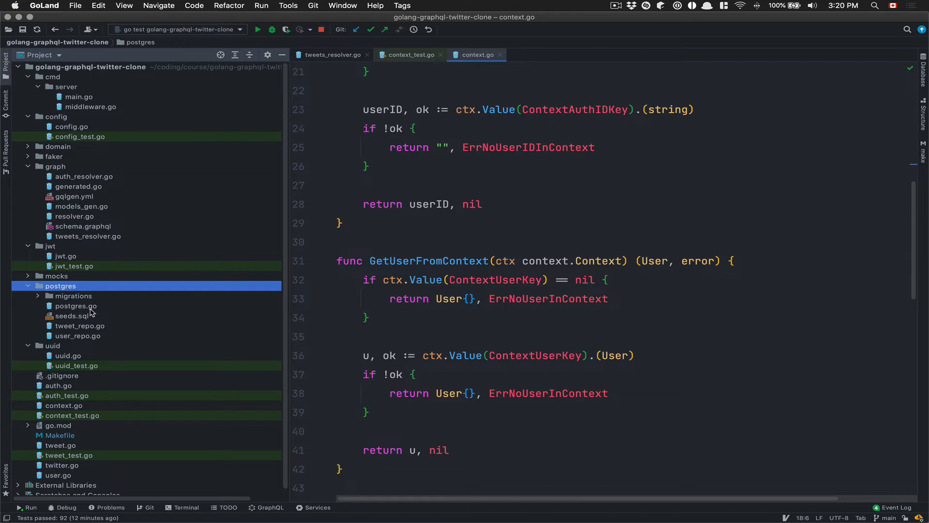
pyautogui.moveTo(83, 335)
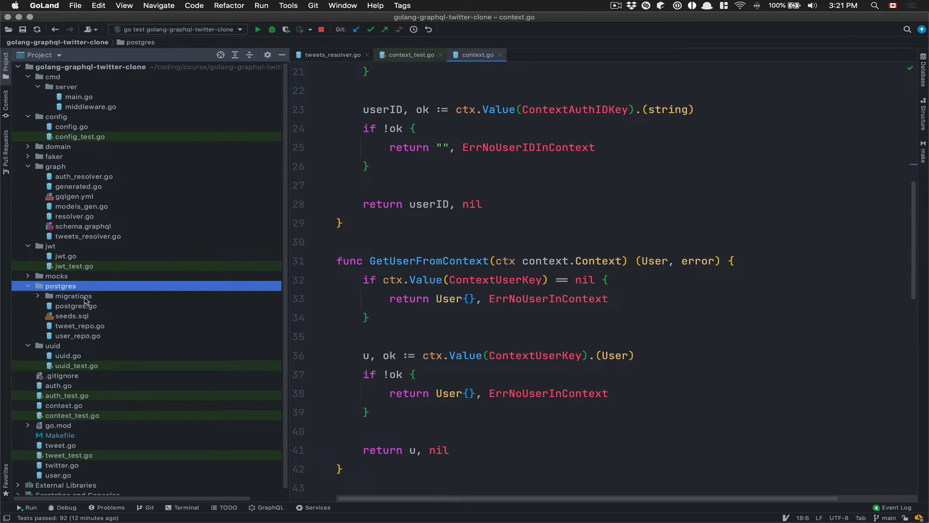
pyautogui.moveTo(96, 336)
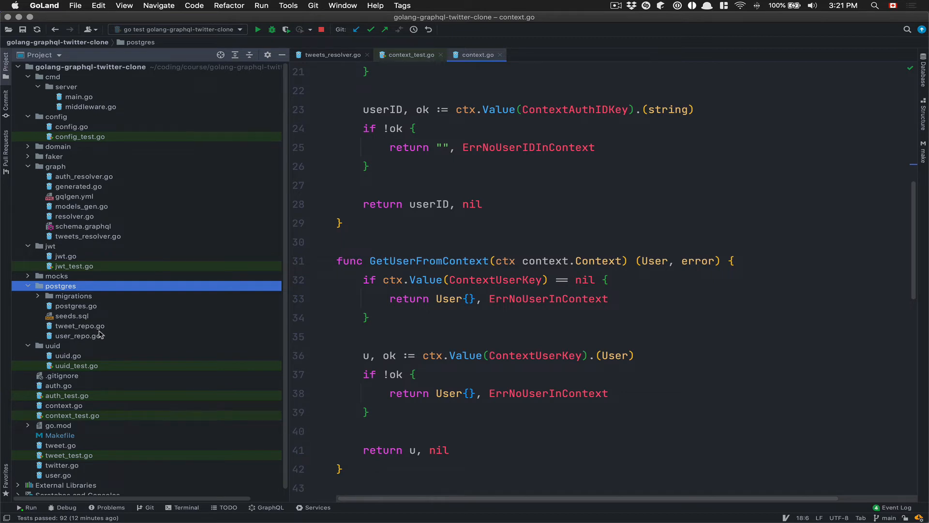
pyautogui.moveTo(75, 298)
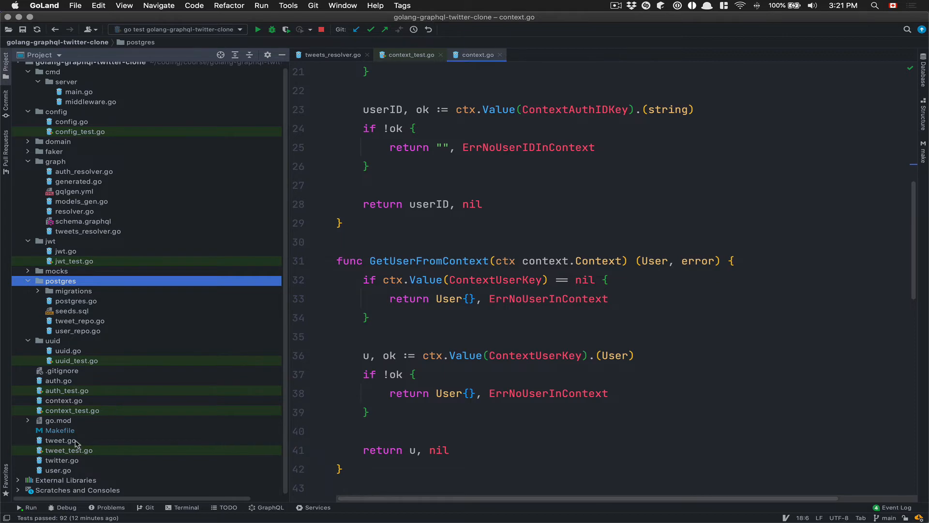
# - Open tweet.go and review the Tweet struct, TweetService, TweetRepo, Validate, isOwner and CanDelete
pyautogui.doubleClick(58, 440)
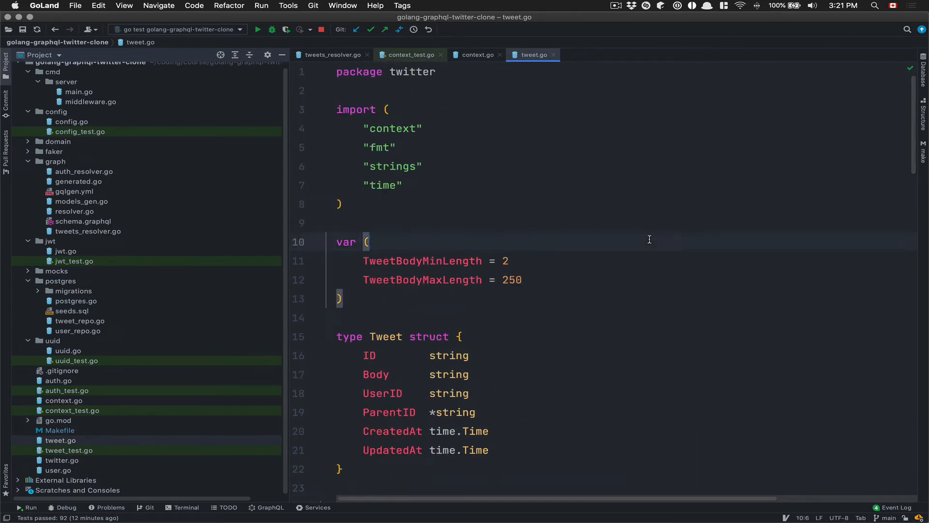
pyautogui.scroll(-3)
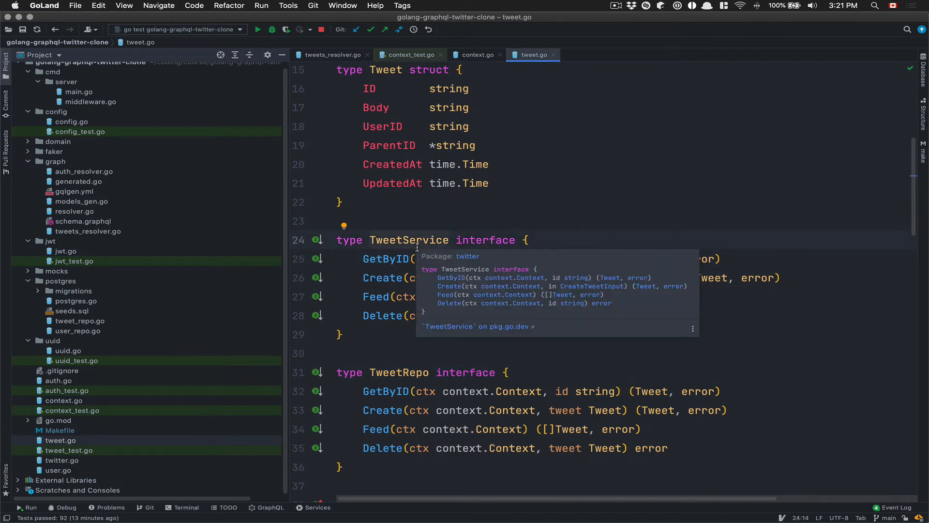
pyautogui.click(458, 227)
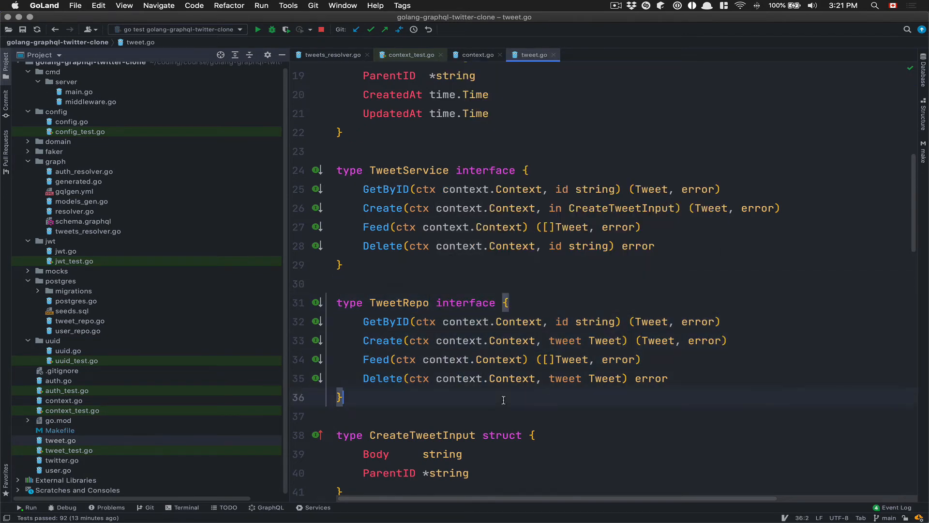
pyautogui.scroll(-3)
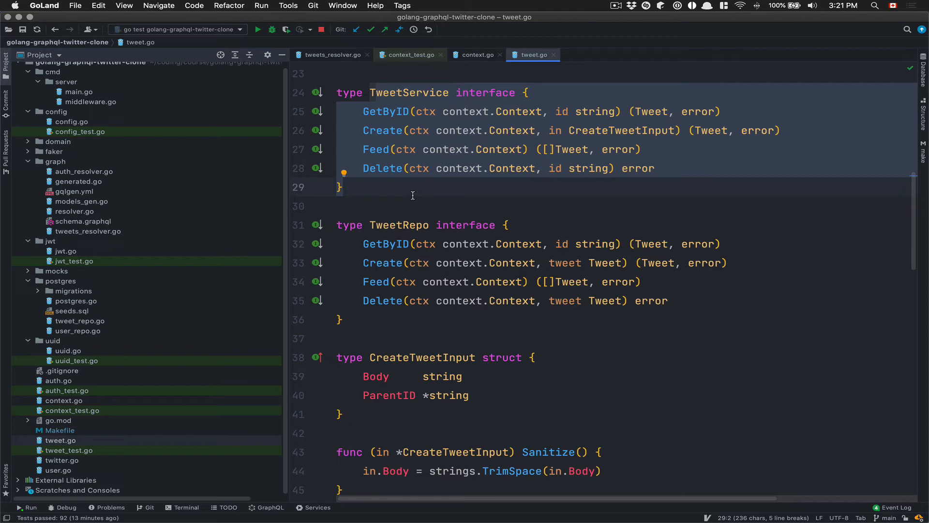
pyautogui.moveTo(425, 197)
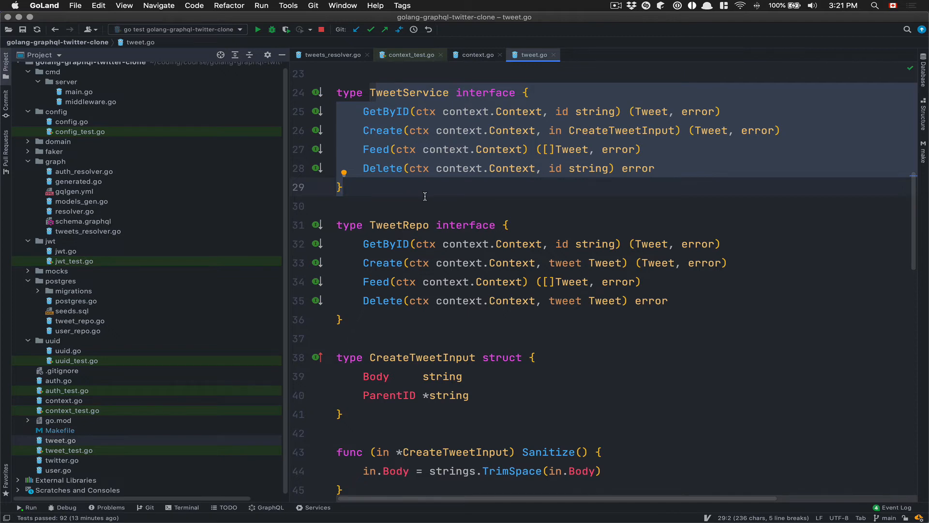
pyautogui.scroll(-3)
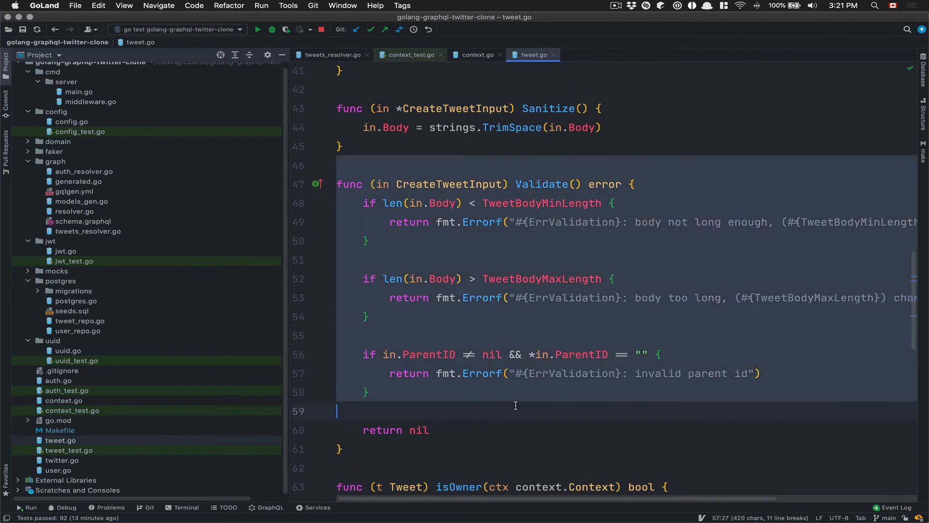
pyautogui.scroll(-3)
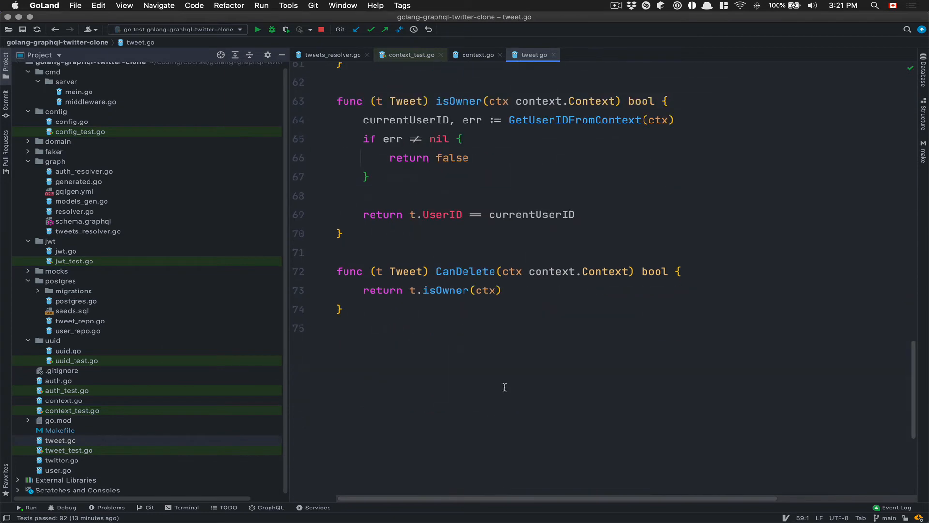
pyautogui.moveTo(53, 414)
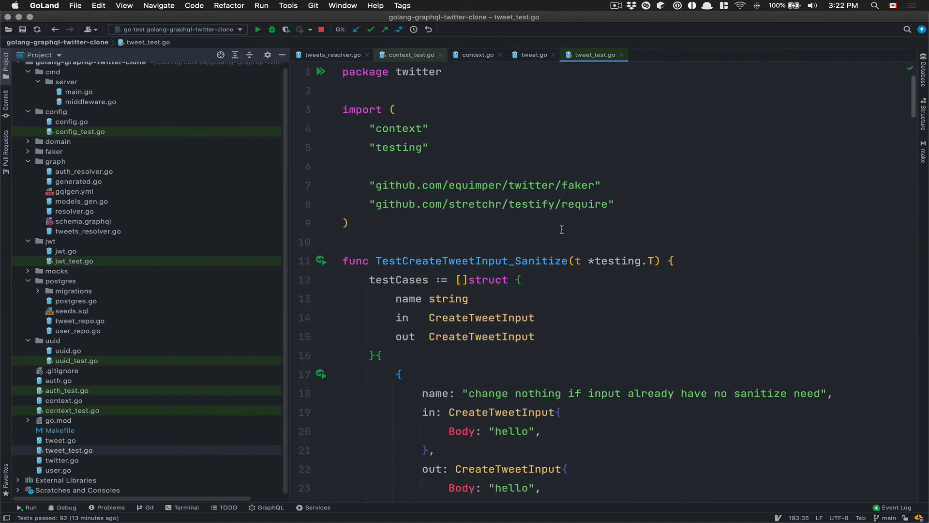
# - Review the Sanitize, Validate and isOwner tests in tweet_test.go, then expand the domain folder
pyautogui.scroll(-3)
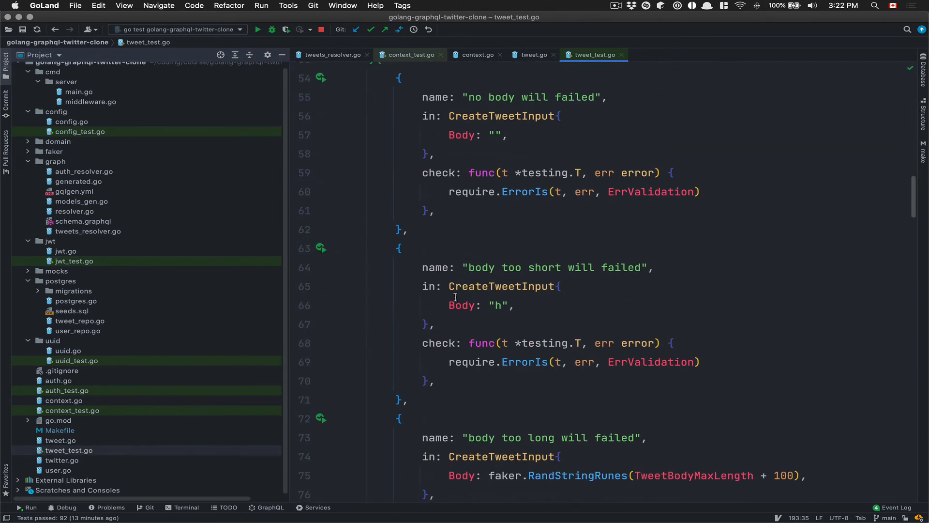
pyautogui.scroll(-3)
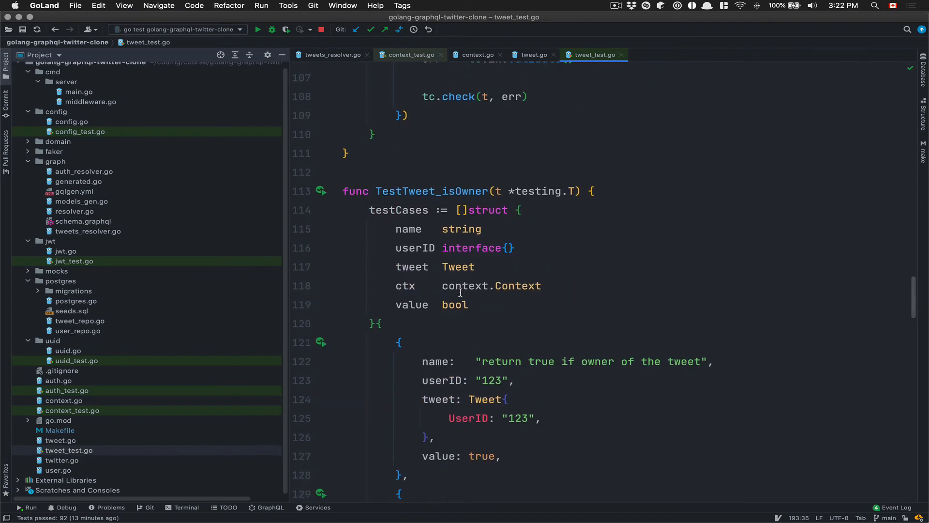
pyautogui.scroll(-3)
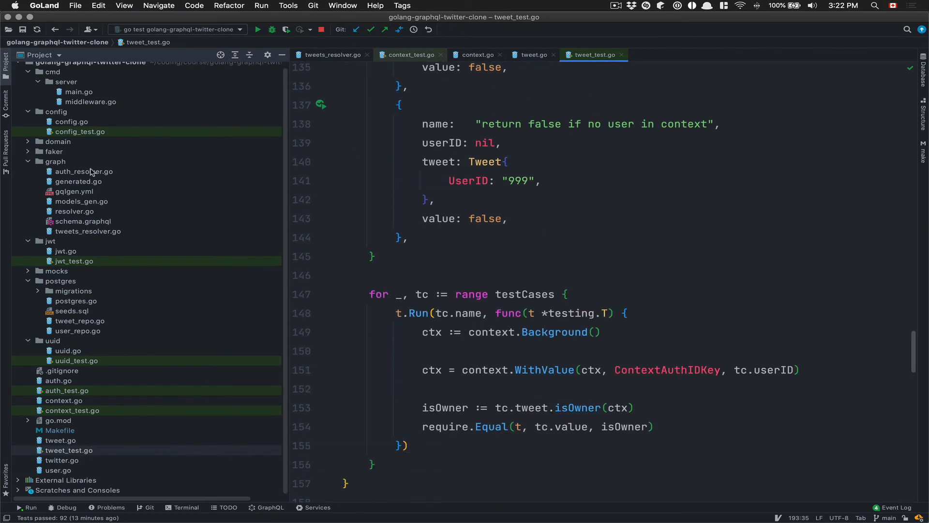
pyautogui.click(28, 142)
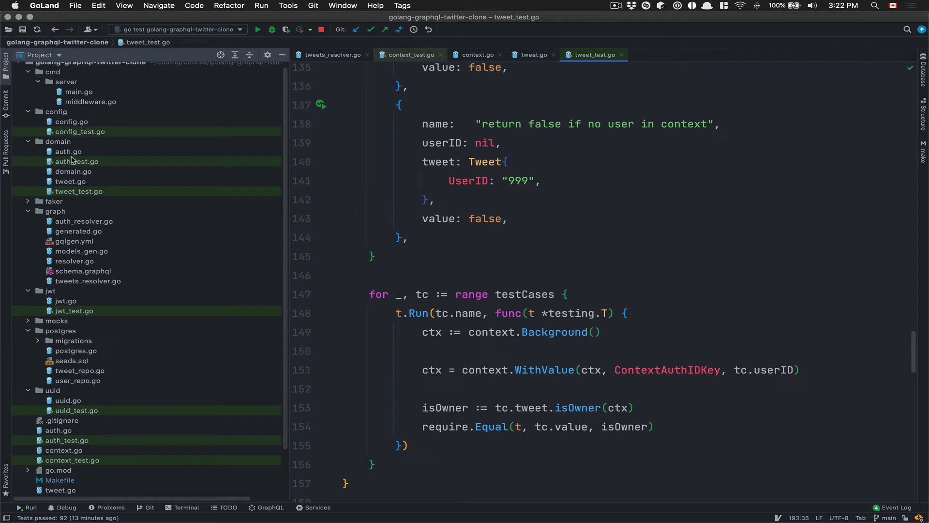
pyautogui.moveTo(161, 182)
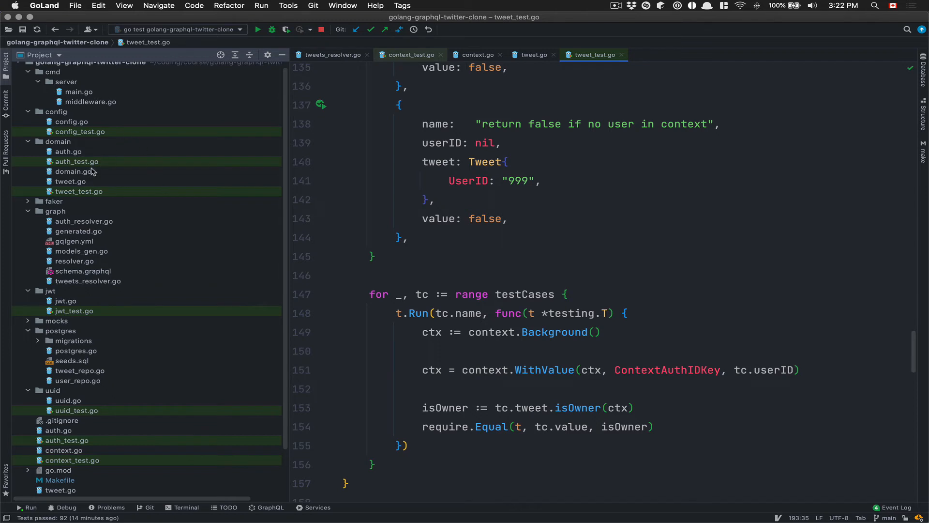
pyautogui.moveTo(80, 171)
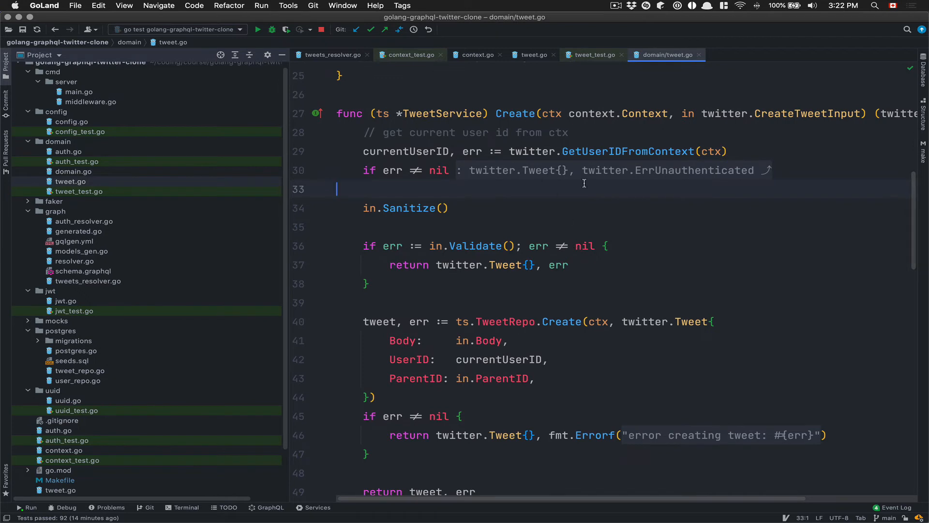
# - Scroll through TweetService's Create method in domain/tweet.go
pyautogui.scroll(-3)
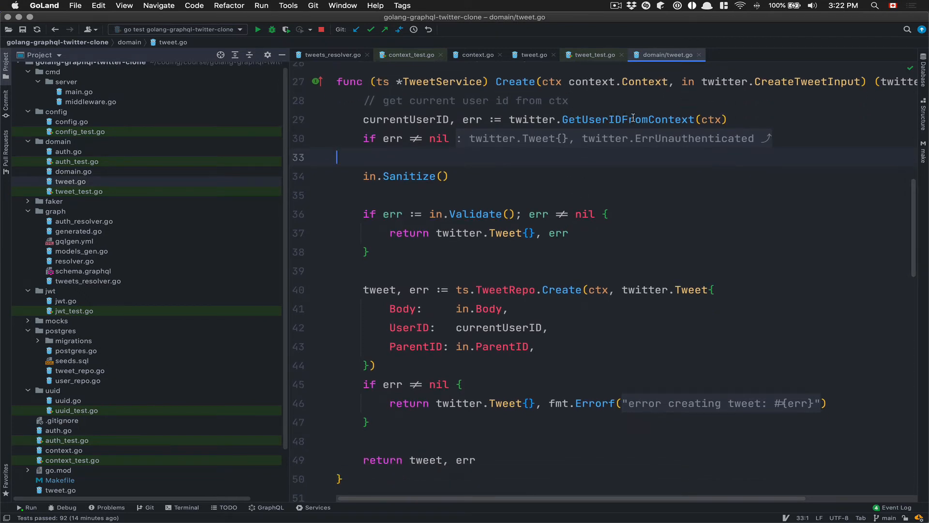
pyautogui.moveTo(449, 187)
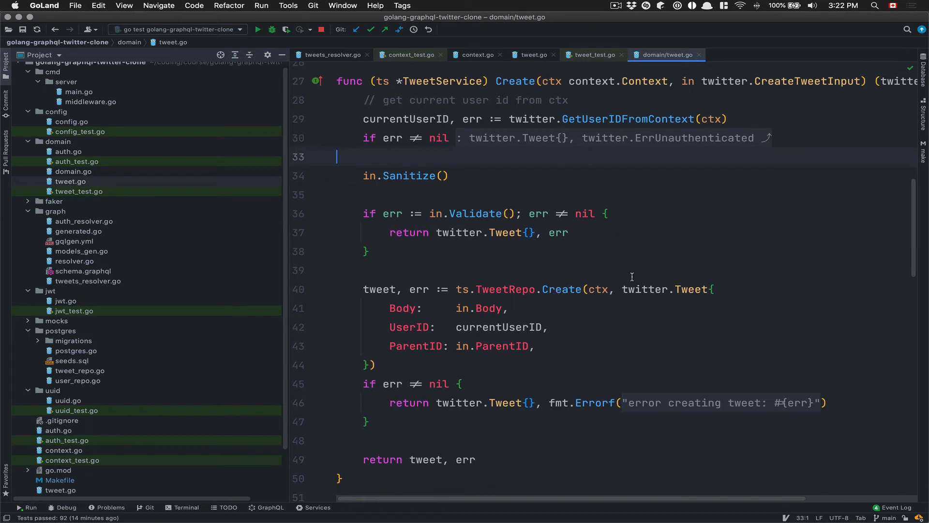
pyautogui.moveTo(526, 289)
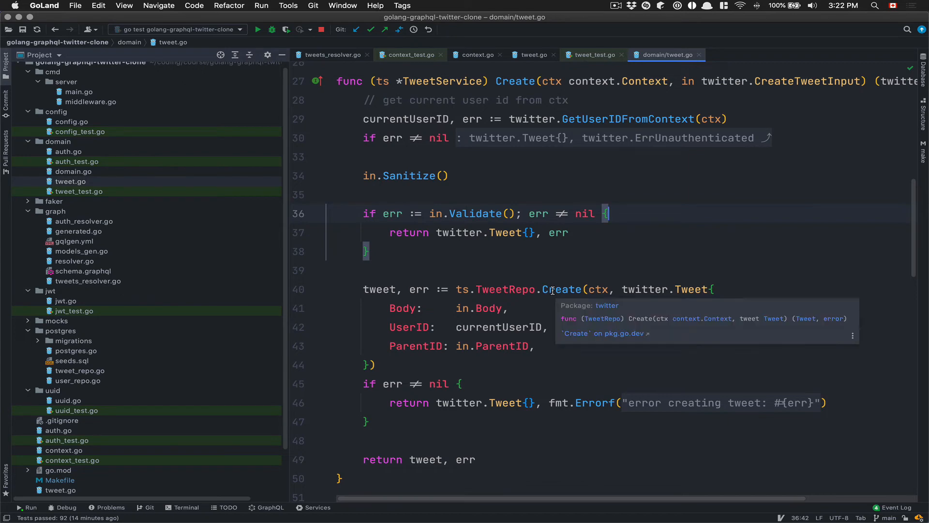
pyautogui.moveTo(95, 194)
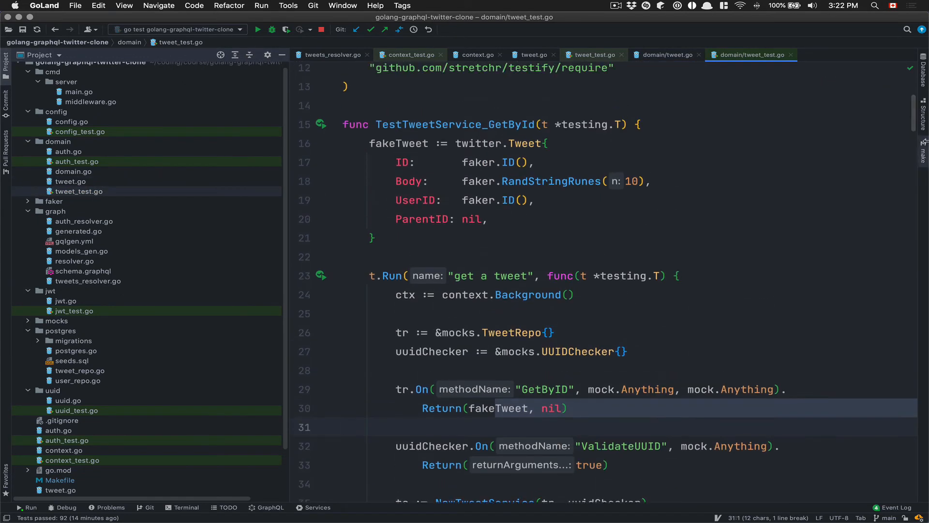
pyautogui.scroll(-3)
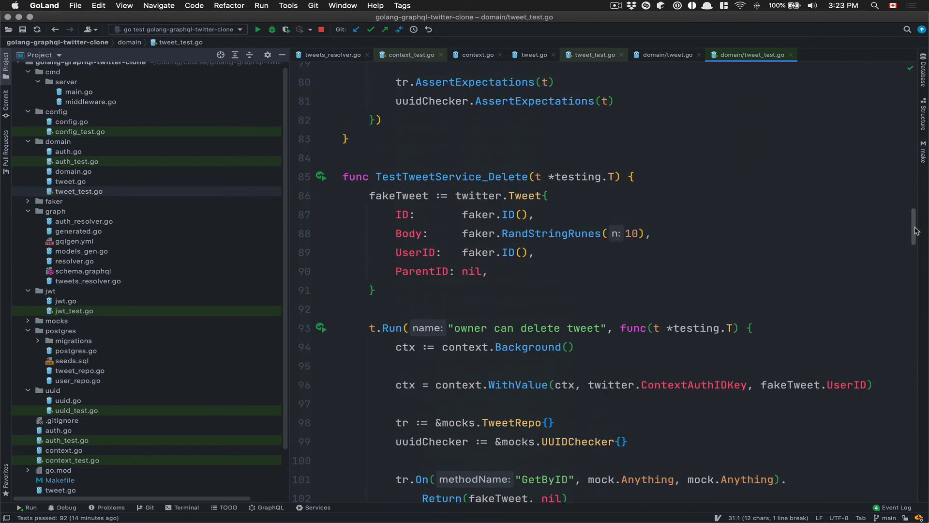
pyautogui.scroll(-3)
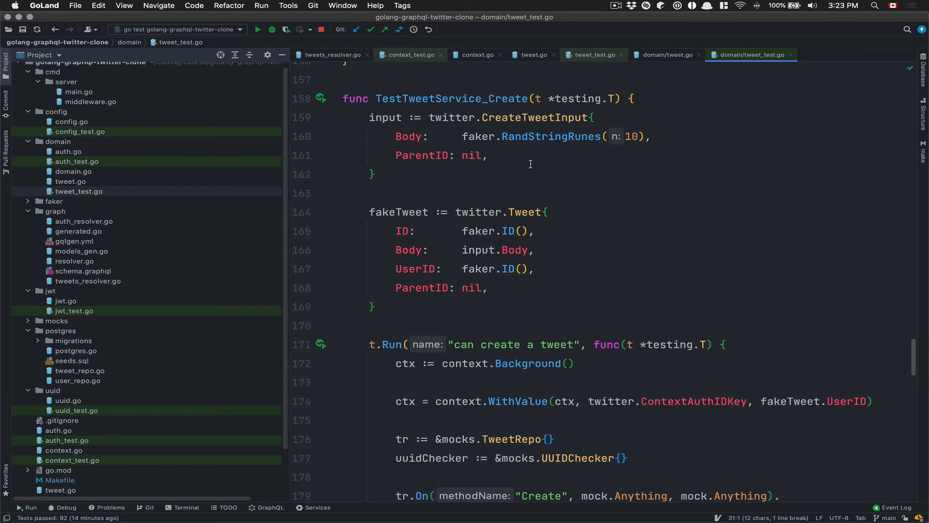
pyautogui.scroll(-3)
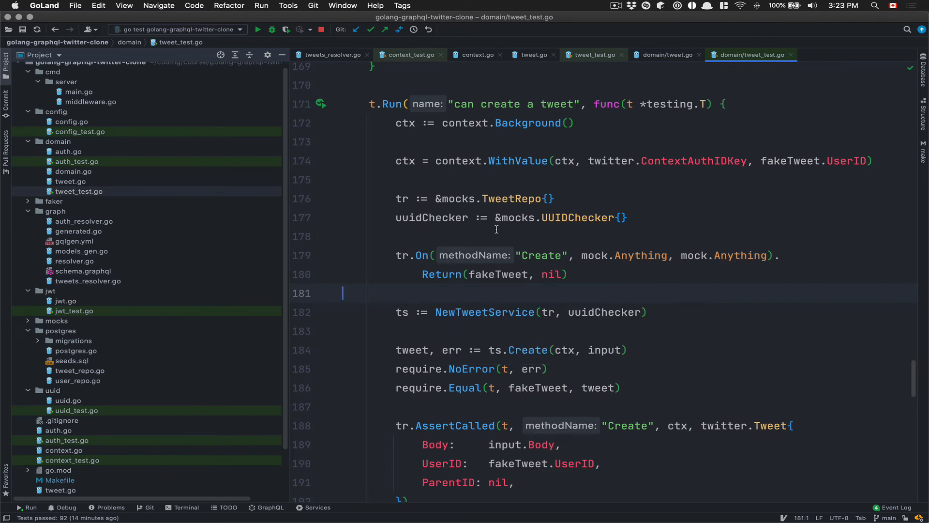
pyautogui.moveTo(471, 255)
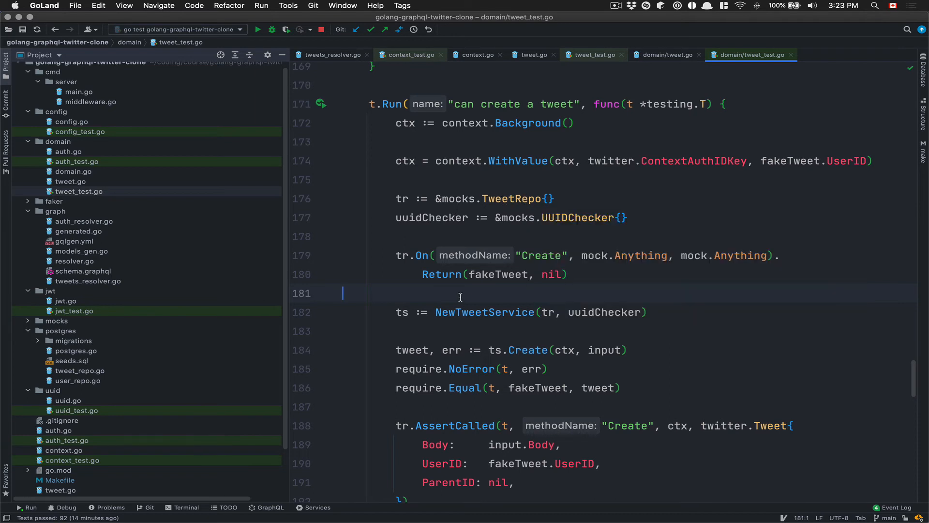
pyautogui.scroll(-3)
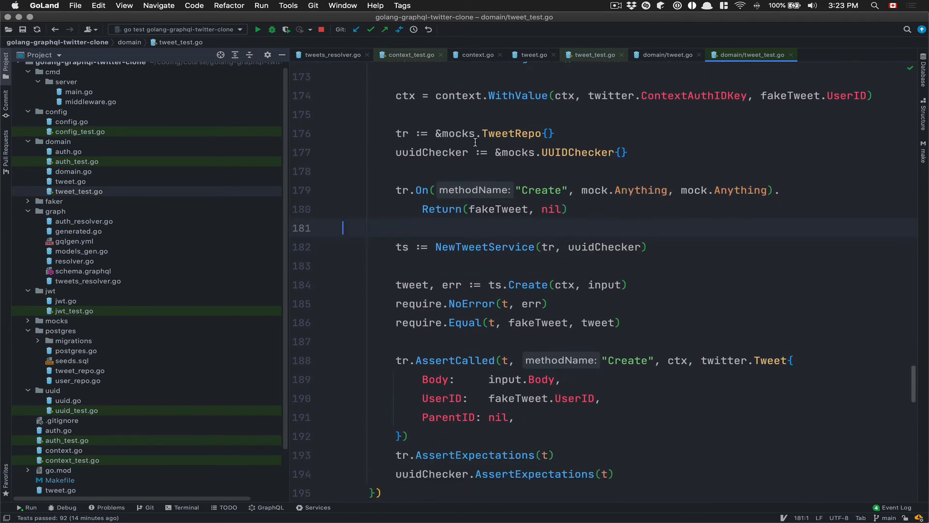
pyautogui.moveTo(419, 303)
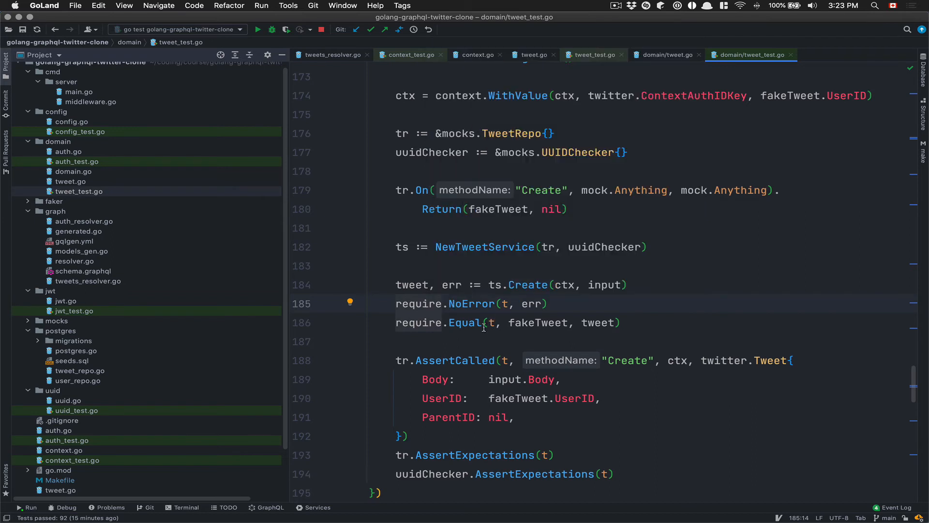
pyautogui.moveTo(432, 364)
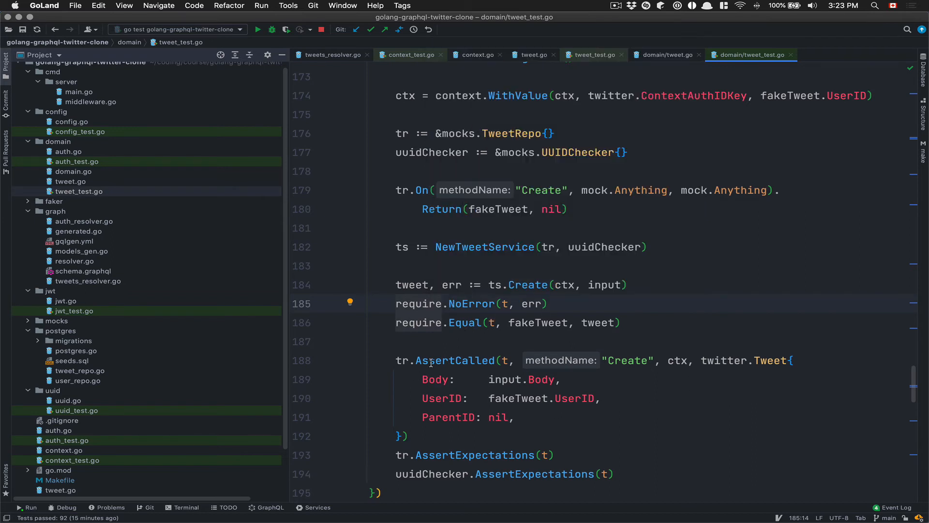
pyautogui.moveTo(439, 360)
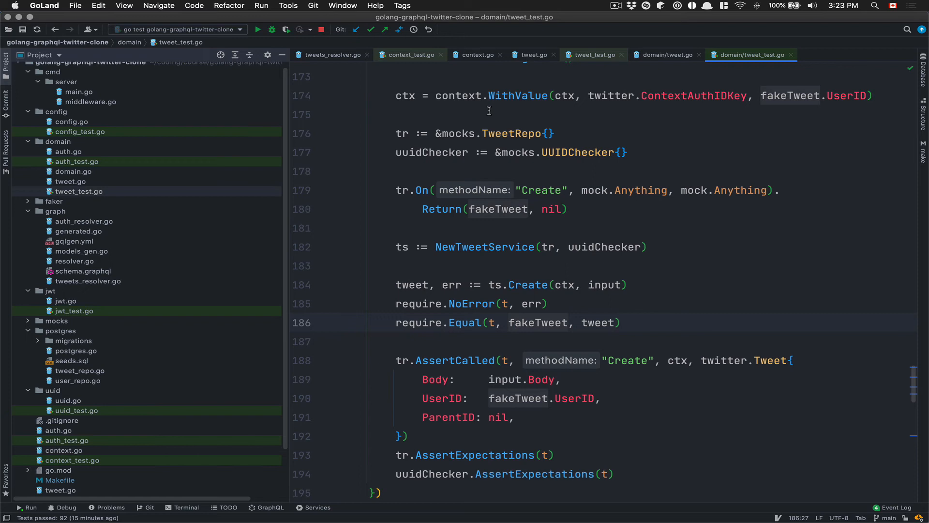
pyautogui.click(513, 322)
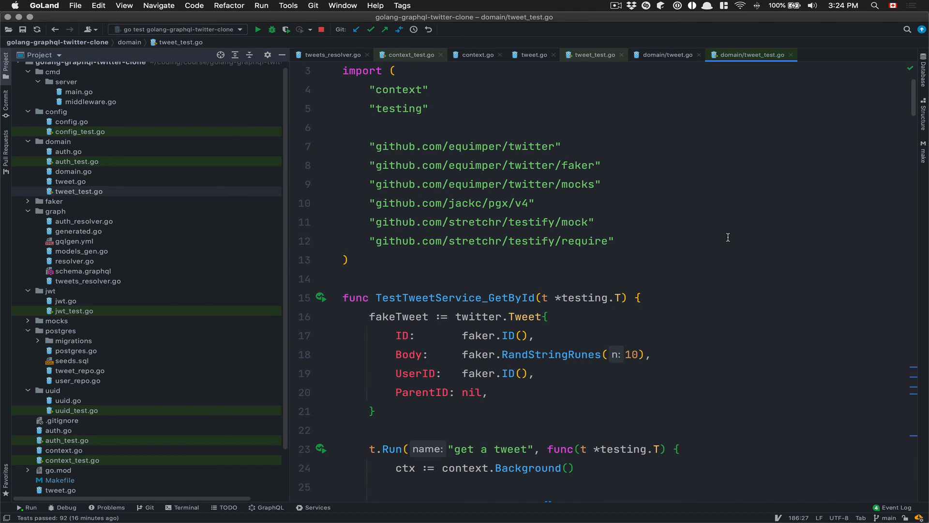
pyautogui.moveTo(726, 231)
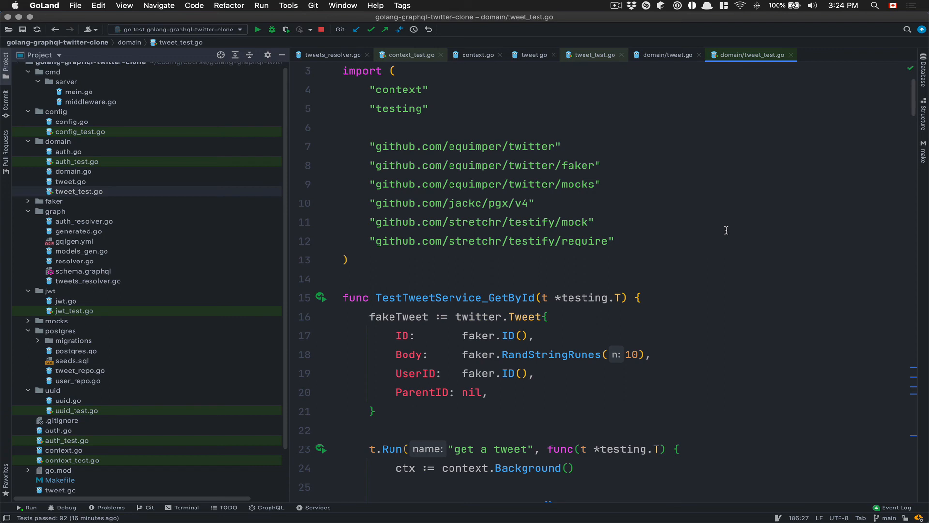
pyautogui.moveTo(726, 206)
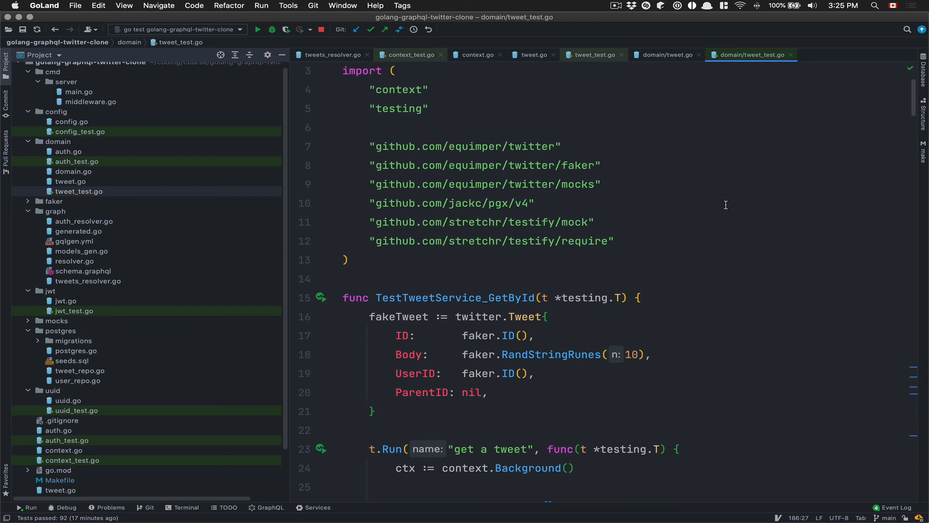
pyautogui.moveTo(644, 196)
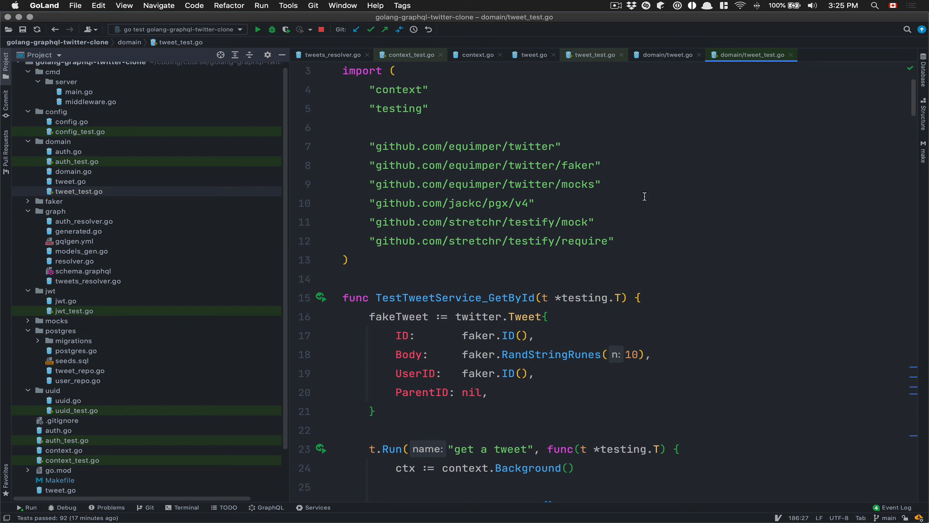